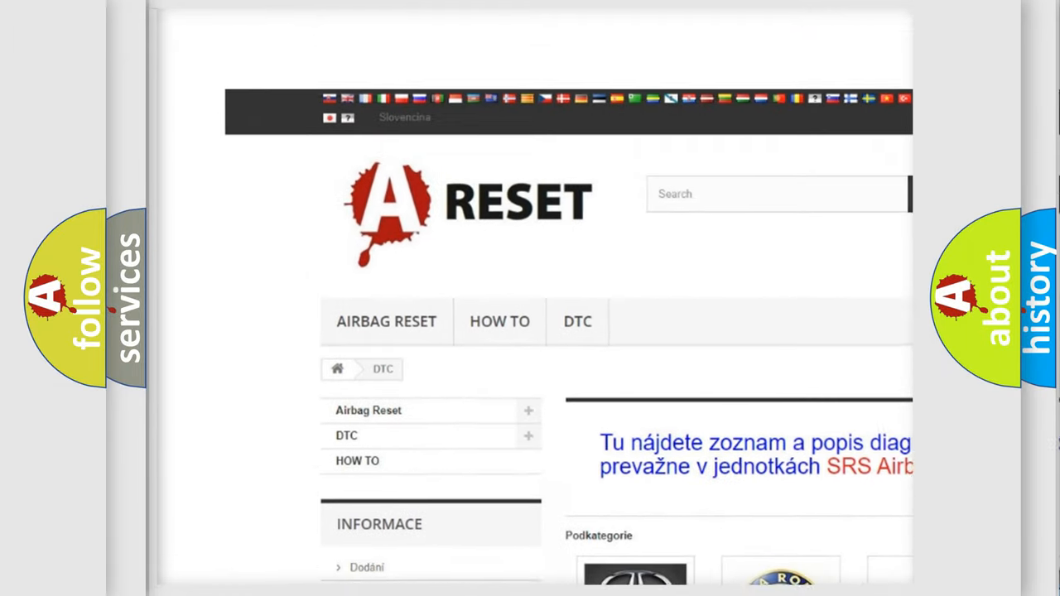
pyautogui.scroll(-3)
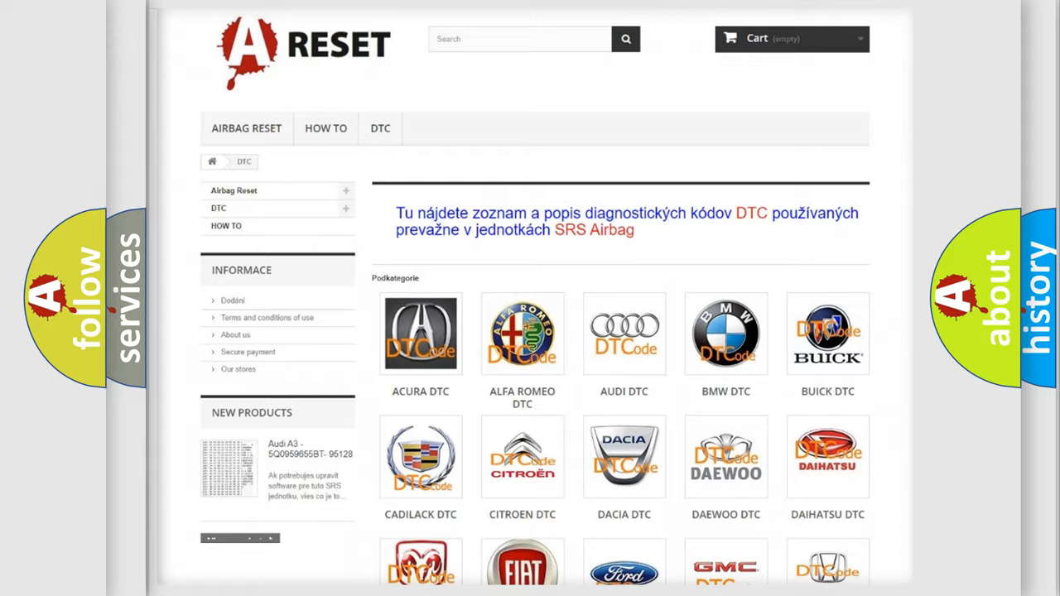
pyautogui.scroll(-3)
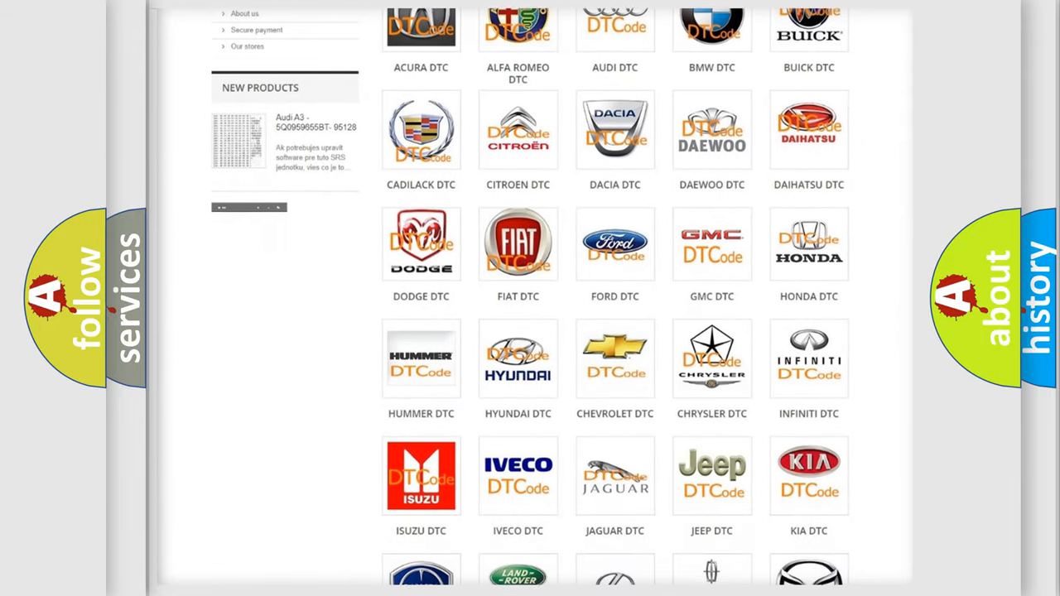